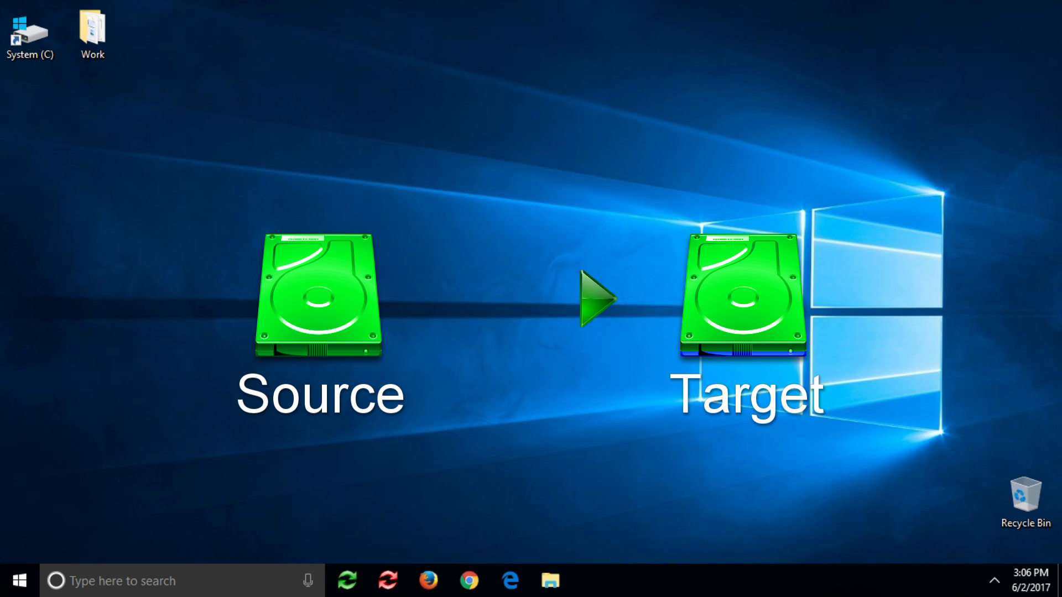
Launch FreeFileSync from the taskbar with the last Desktop\Work to E:\Backup session.
left_click(347, 580)
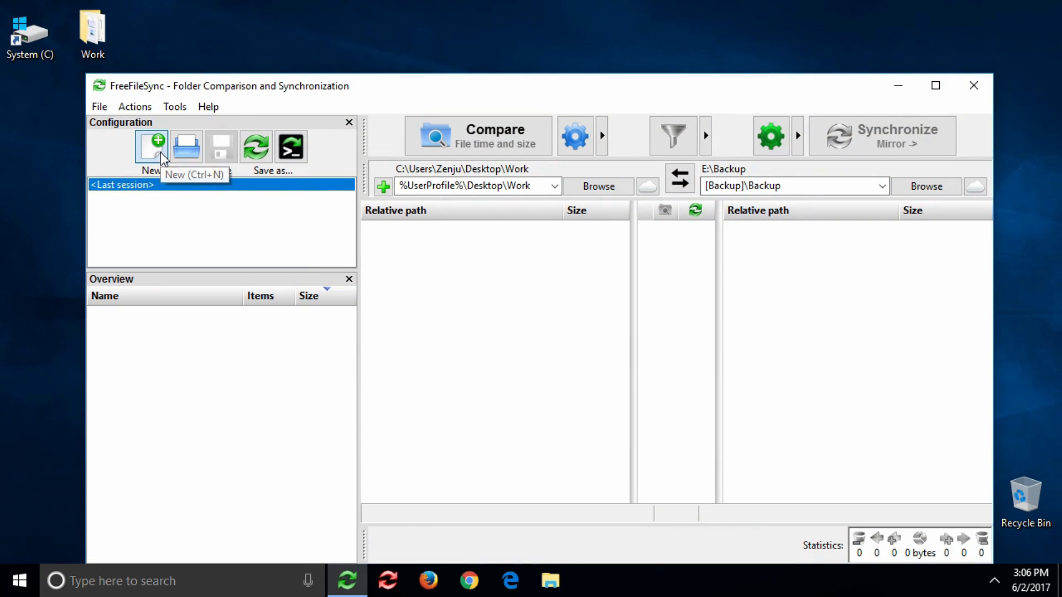
Create a new configuration with Desktop\Work as source and E:\Backup as destination.
left_click(151, 146)
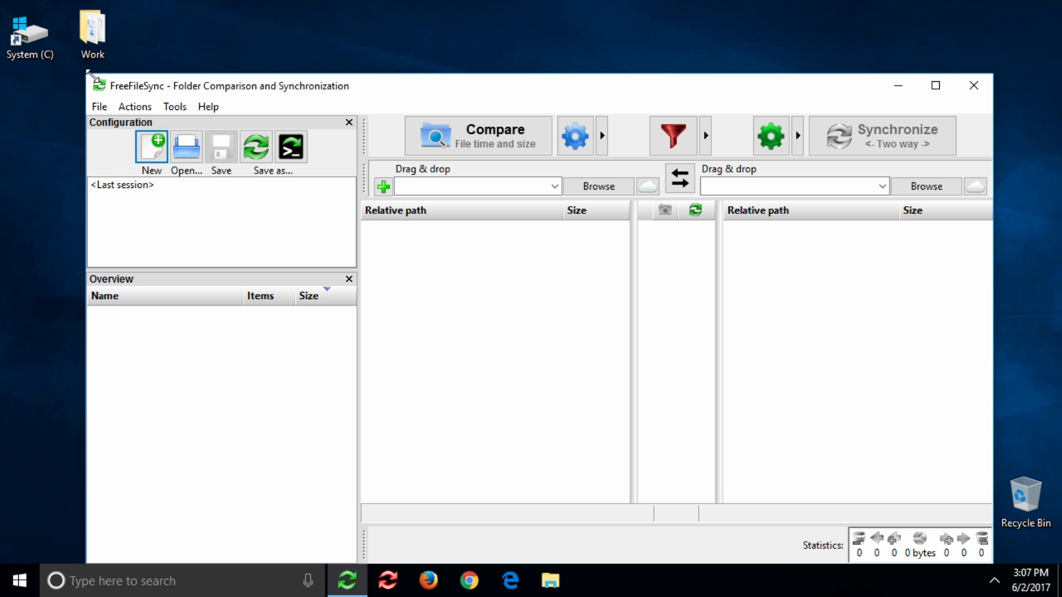
mouse_move(481, 274)
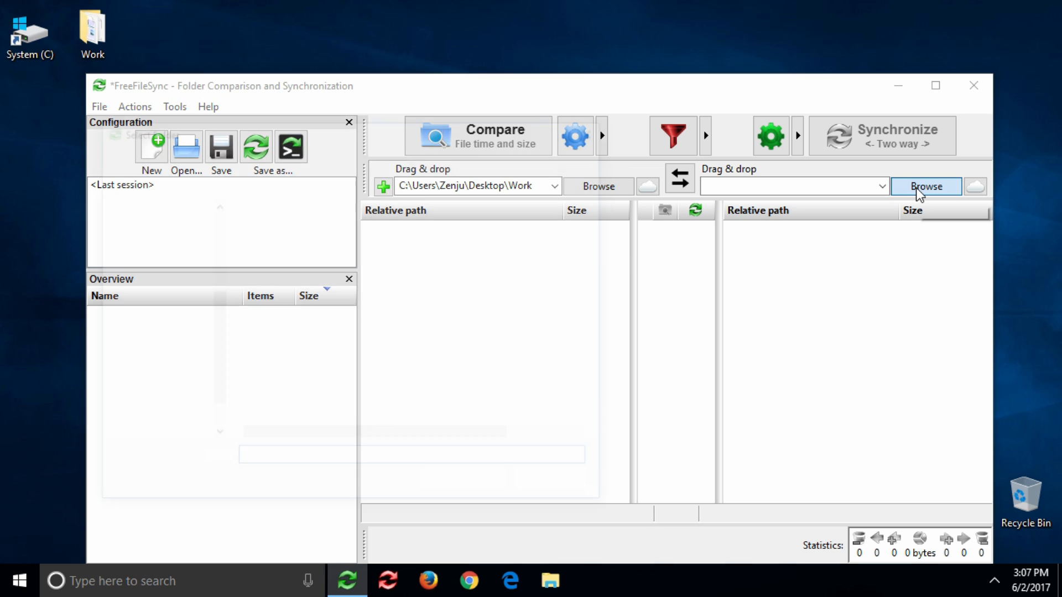
left_click(926, 186)
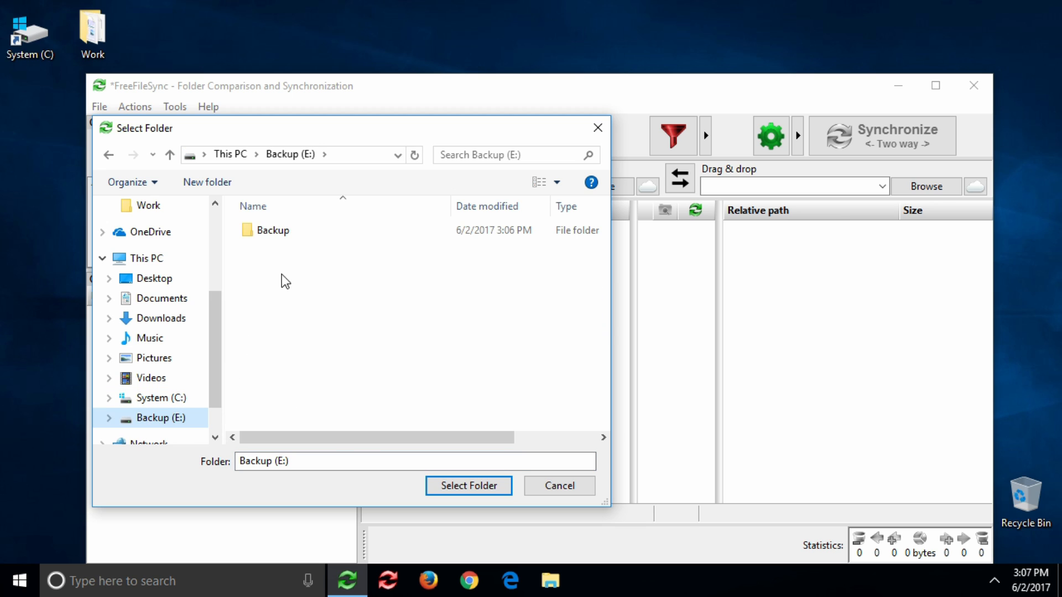
left_click(272, 230)
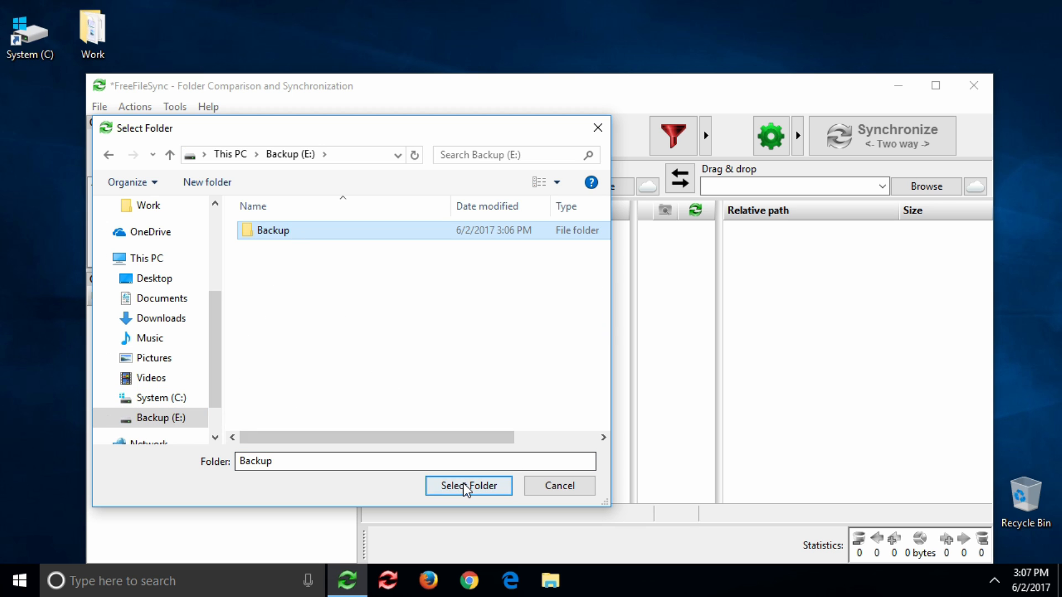
left_click(468, 486)
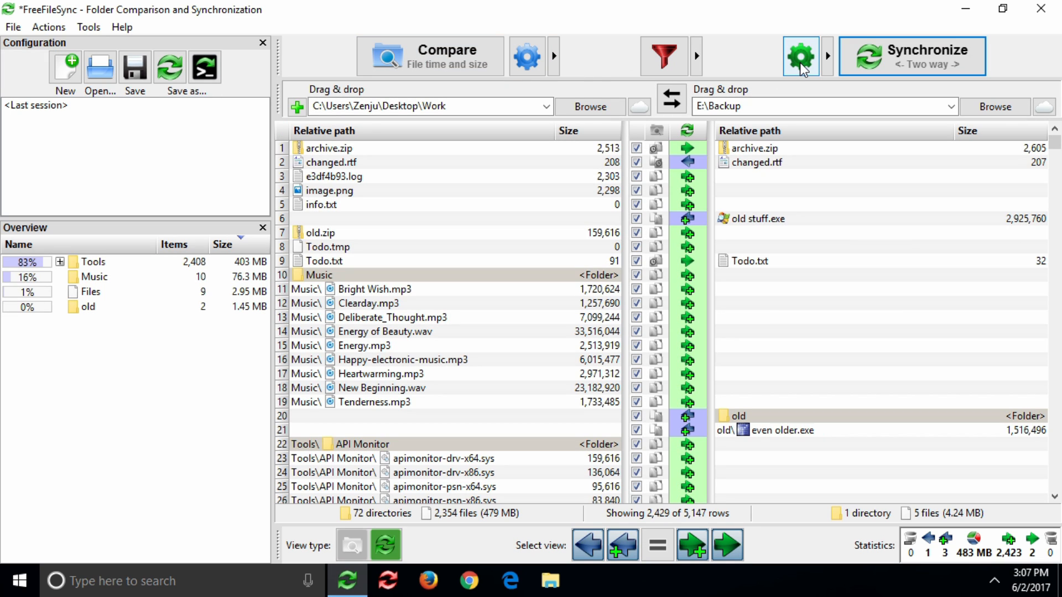
Change the synchronization variant from Two way to Mirror.
left_click(825, 57)
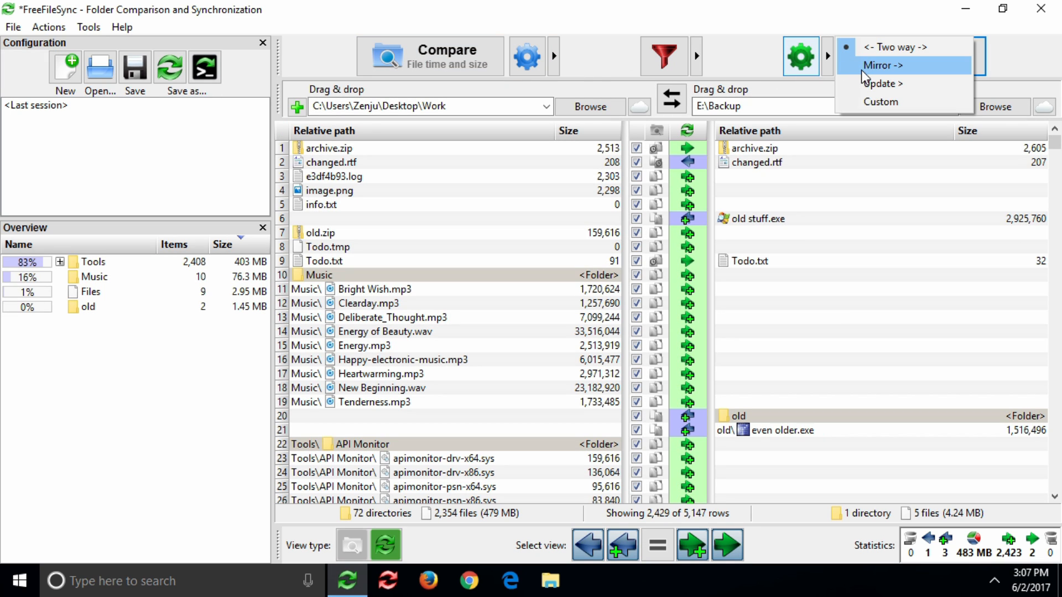
left_click(883, 66)
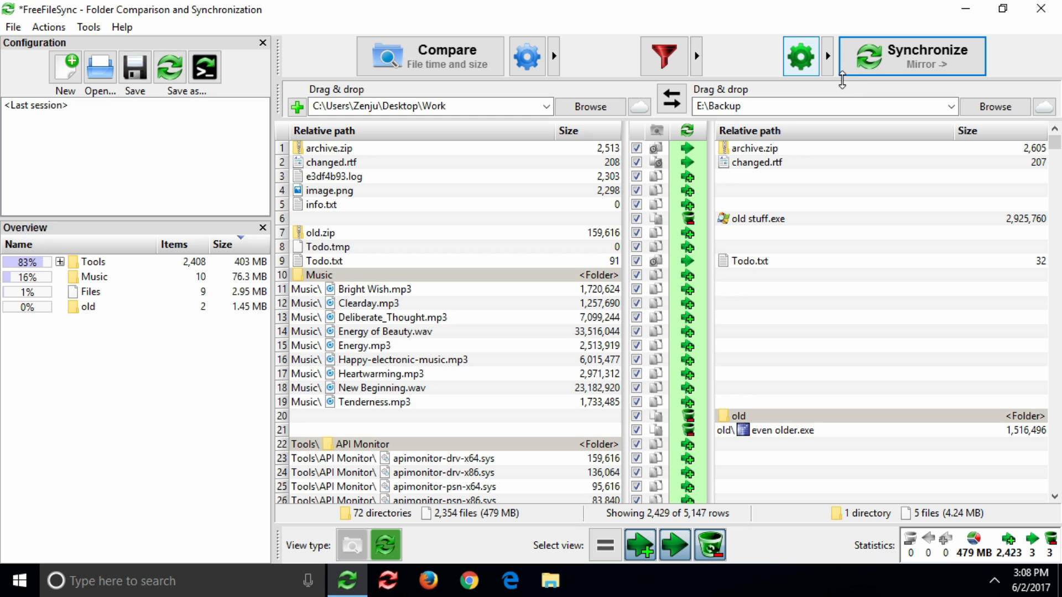
mouse_move(688, 191)
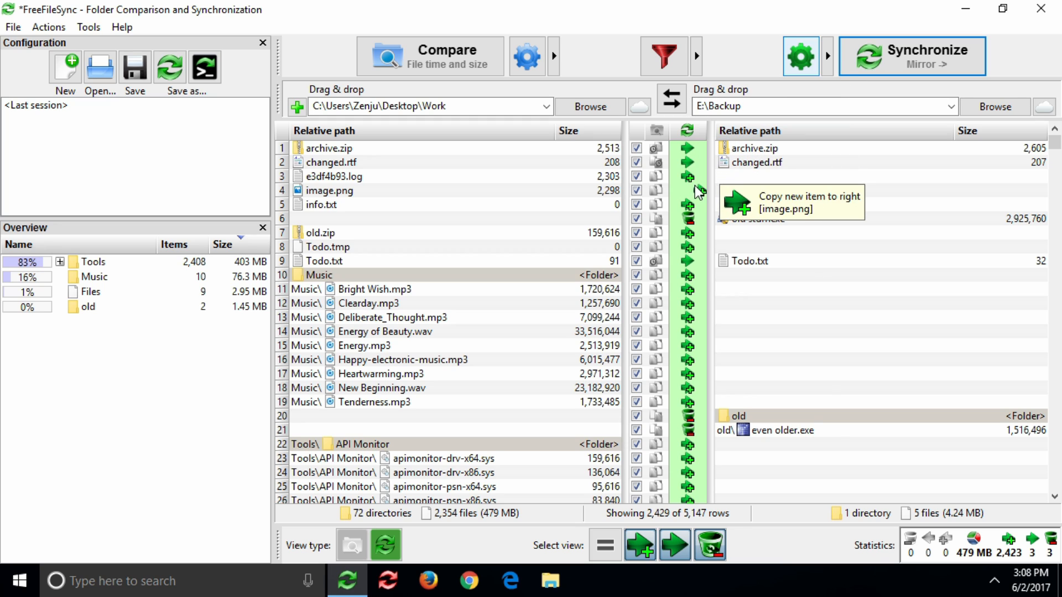
mouse_move(745, 213)
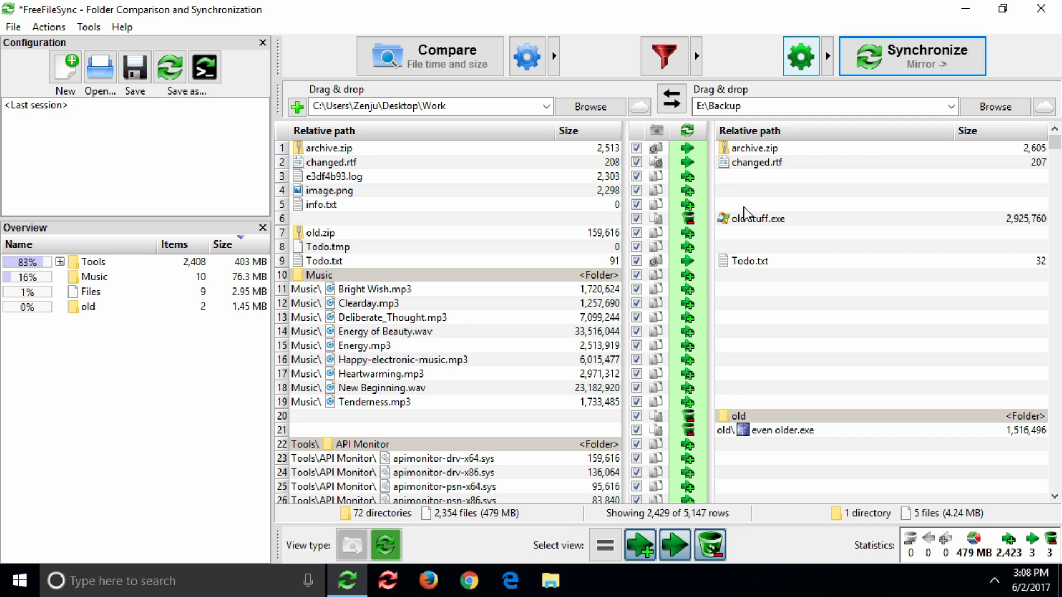
mouse_move(435, 184)
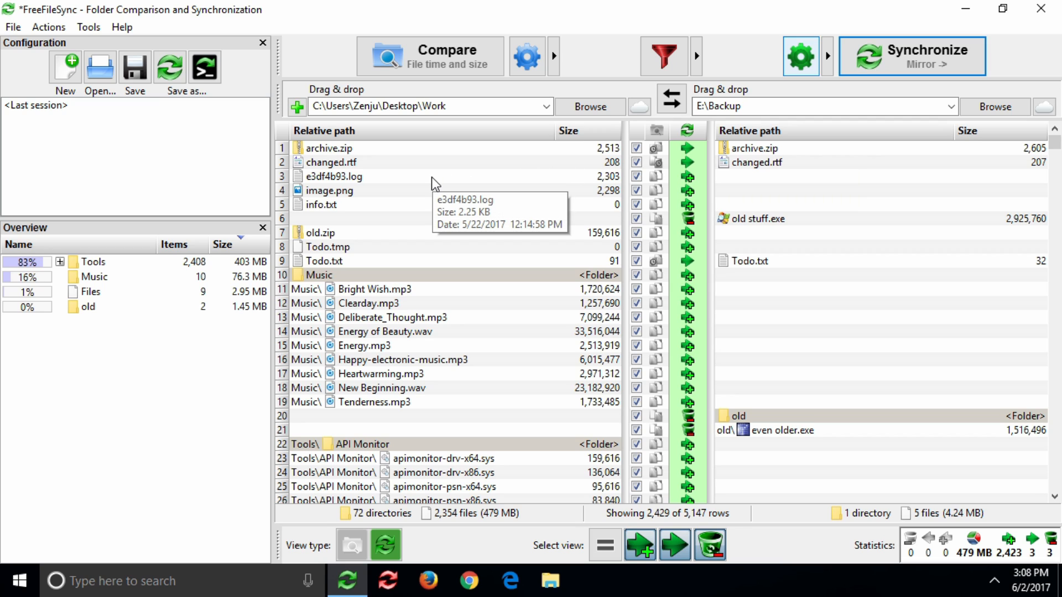
Exclude the .log file and the API Monitor and WinMerge tool folders via filter.
right_click(333, 176)
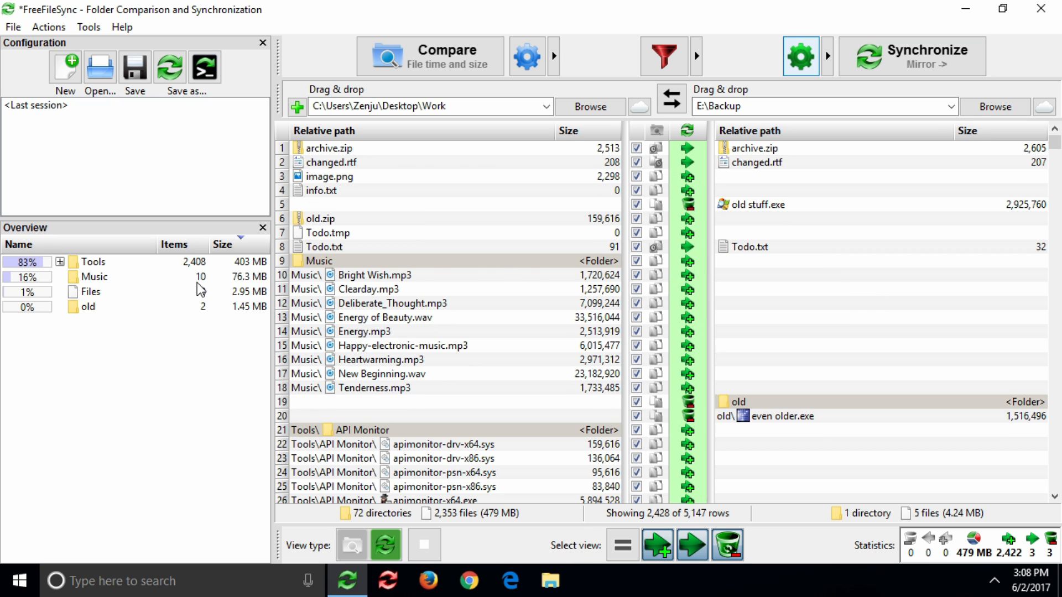
left_click(60, 262)
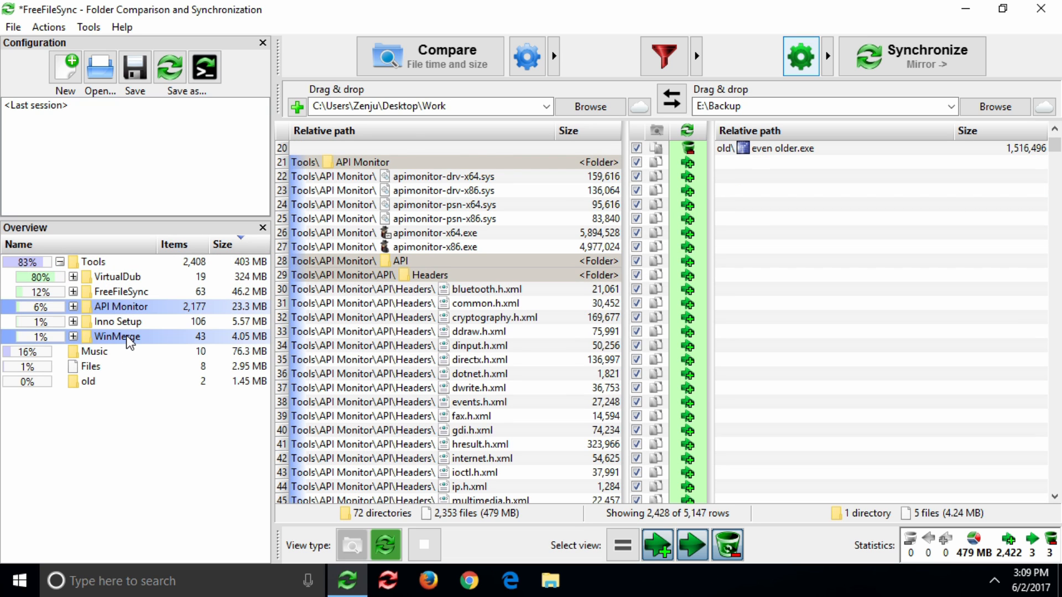
right_click(115, 337)
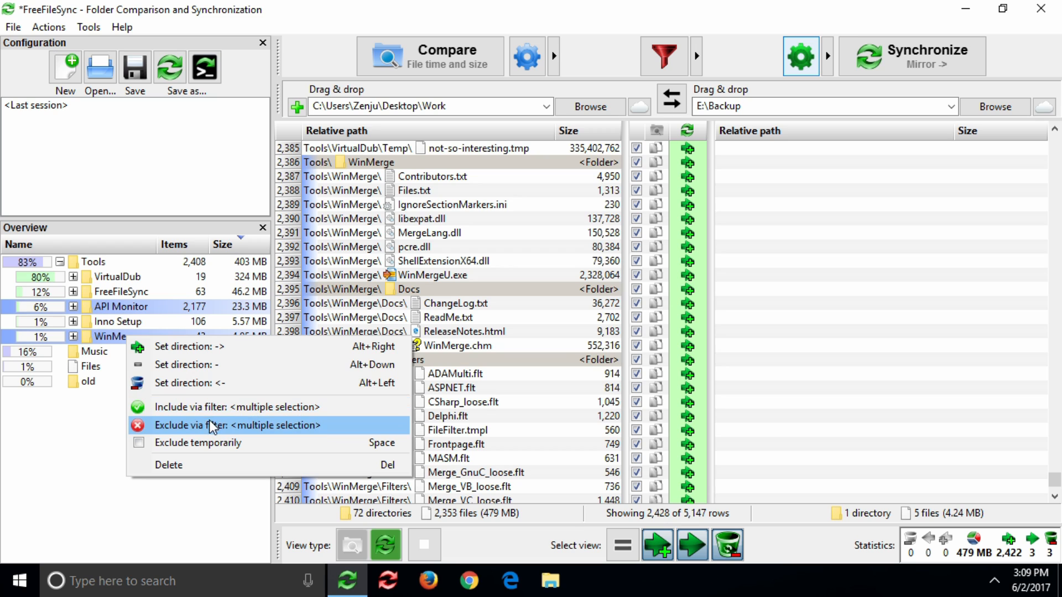
left_click(237, 425)
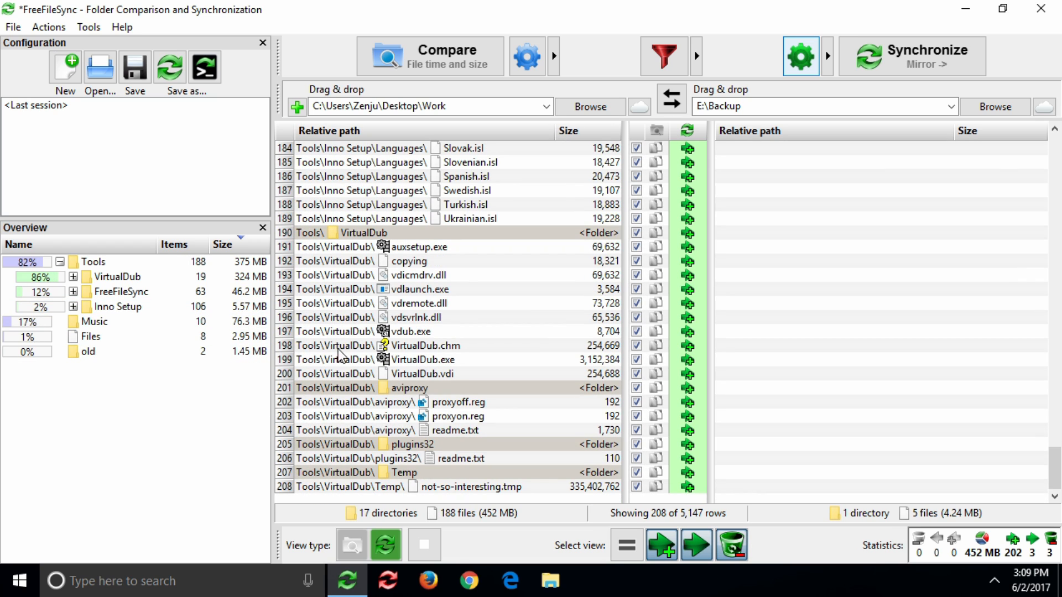
Delete the API Monitor and WinMerge exclusion rules in Filter settings, then start synchronization.
left_click(662, 55)
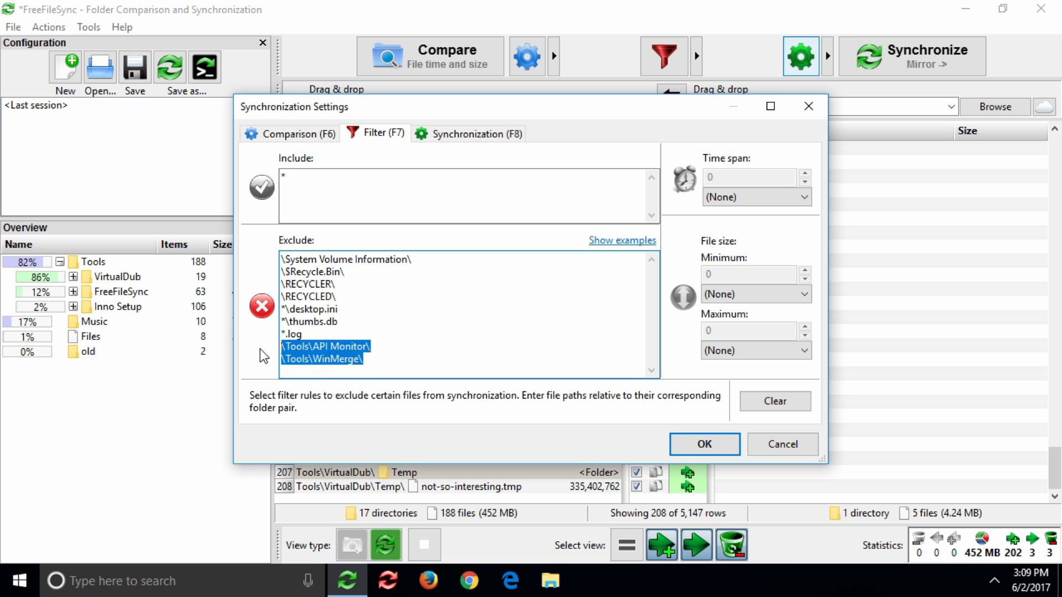
left_click(703, 444)
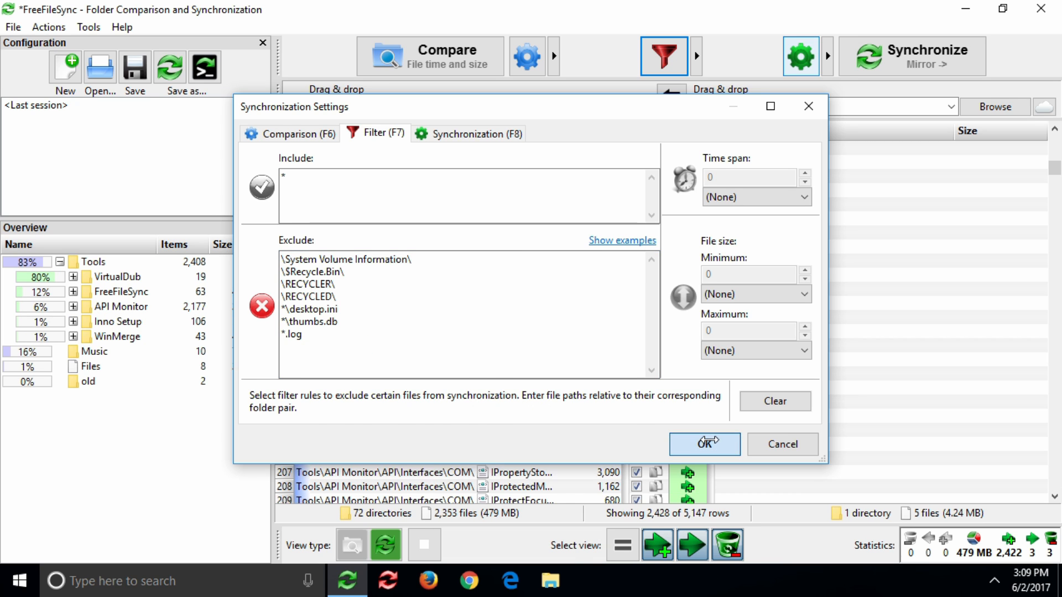
left_click(703, 444)
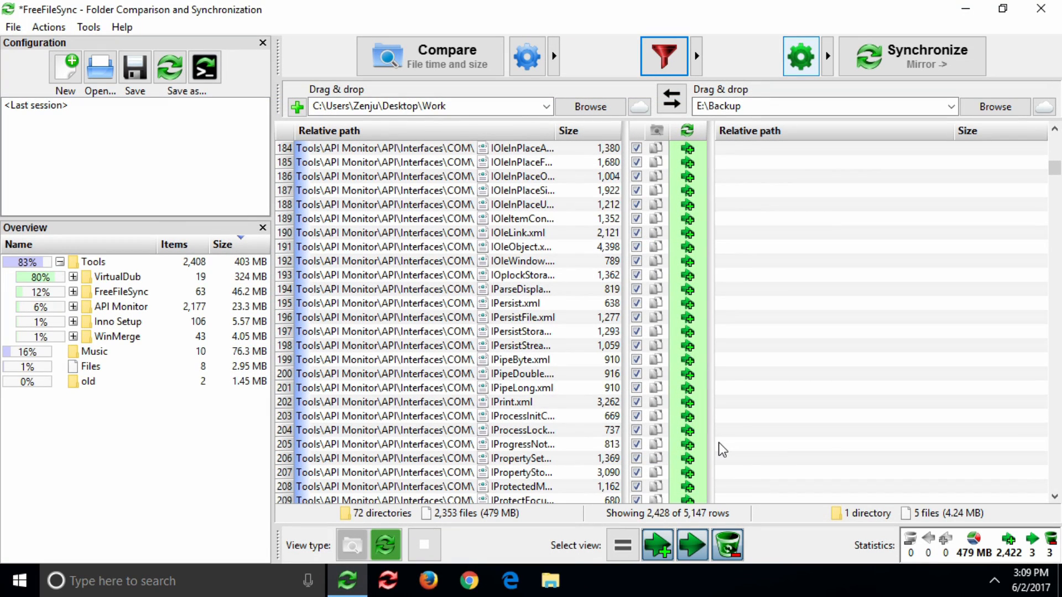
left_click(911, 56)
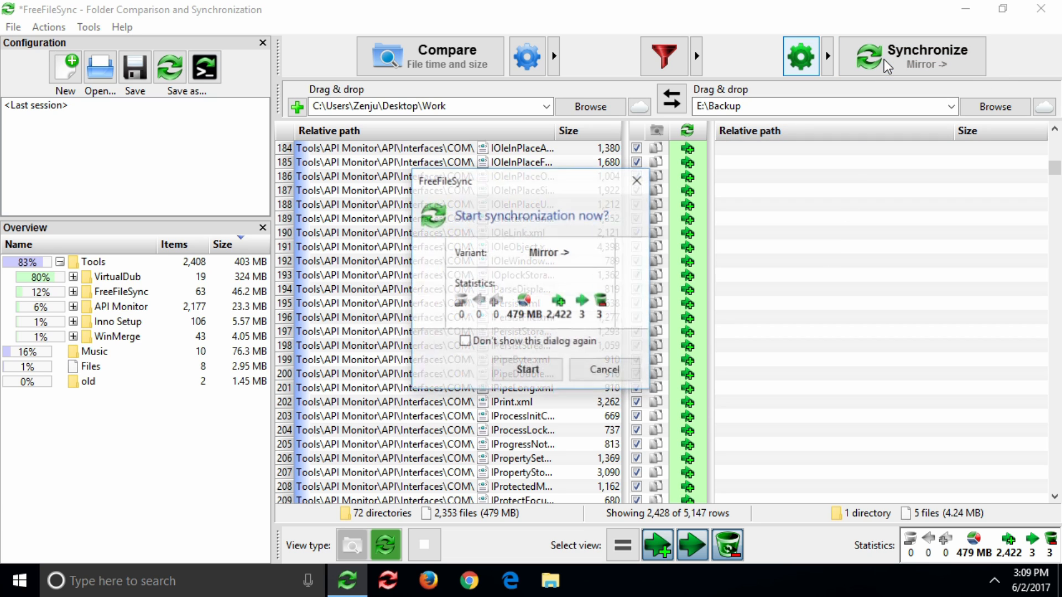
Confirm the Mirror sync of 2,422 copies to E:\Backup and dismiss the finished report.
left_click(528, 370)
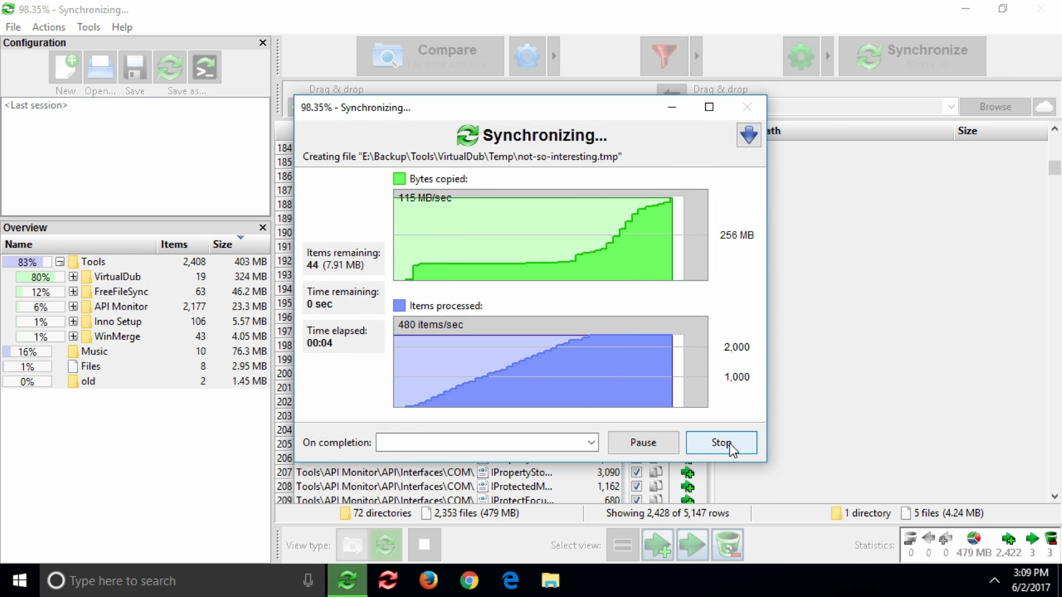
left_click(721, 443)
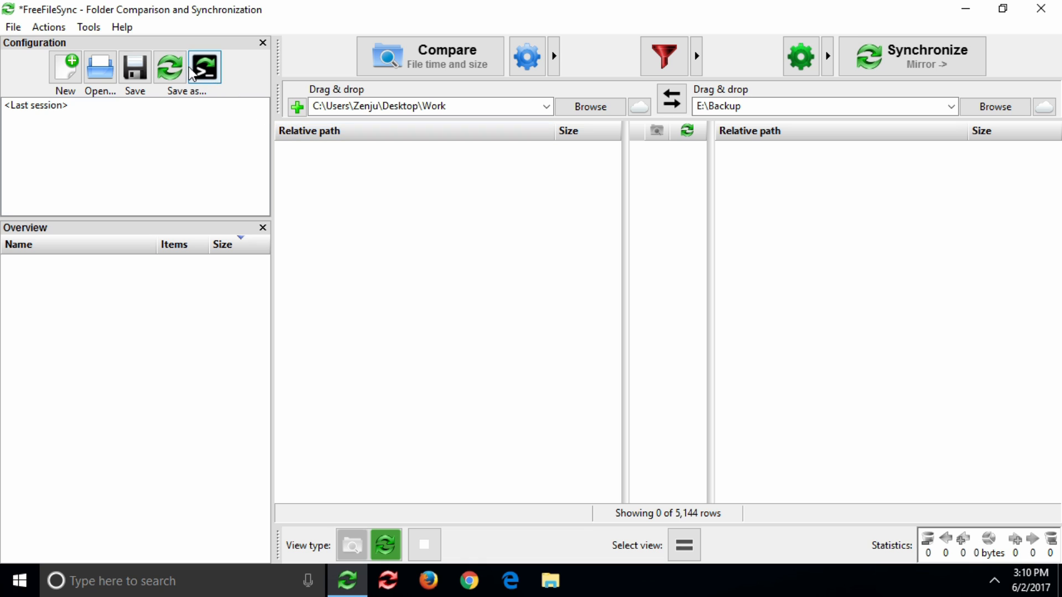
Save the setup to the Desktop as 'Backup Work Files' (.ffs_gui).
left_click(204, 66)
type("Backup Work Files")
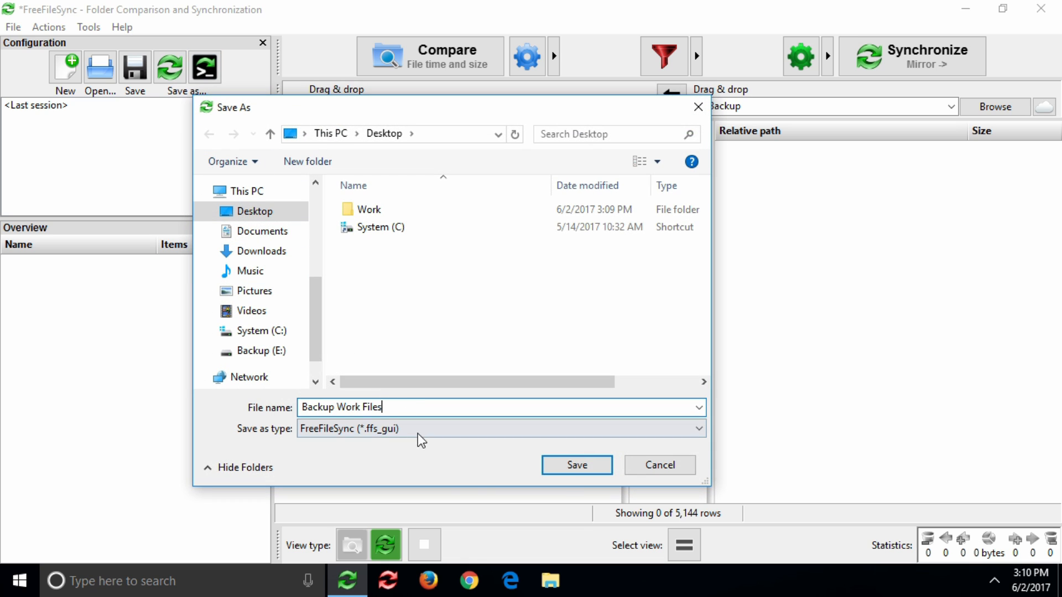
left_click(576, 465)
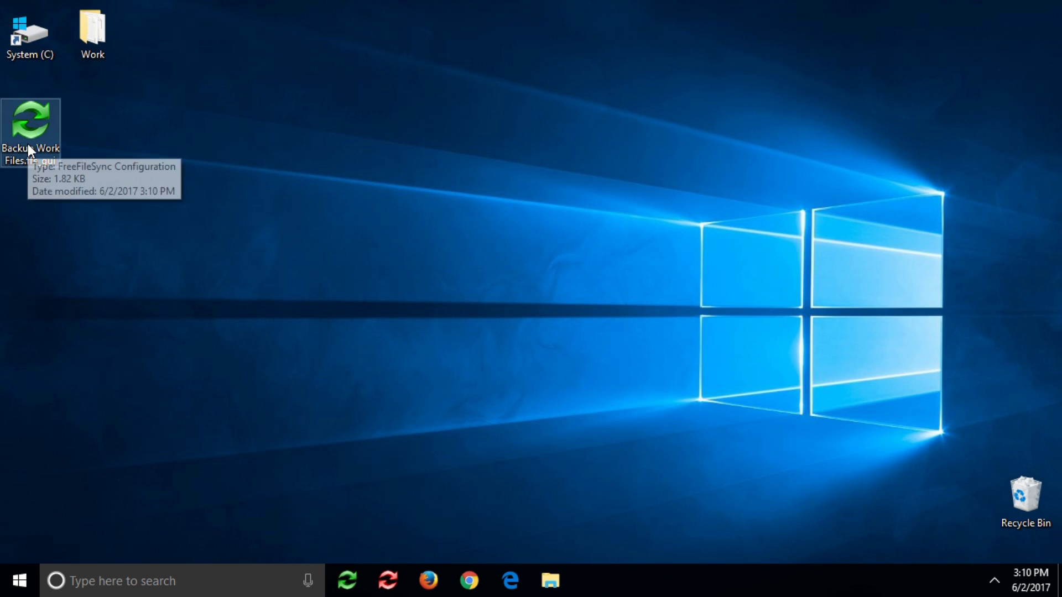
mouse_move(30, 184)
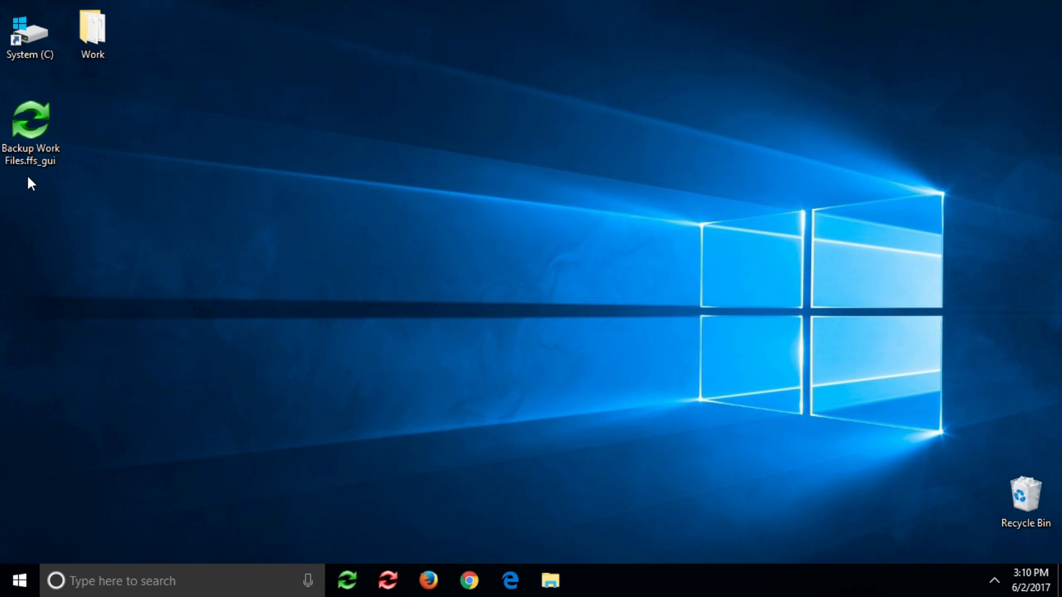
Relaunch FreeFileSync from Backup Work Files.ffs_gui on the Desktop, loading Work-to-E:\Backup.
double_click(30, 121)
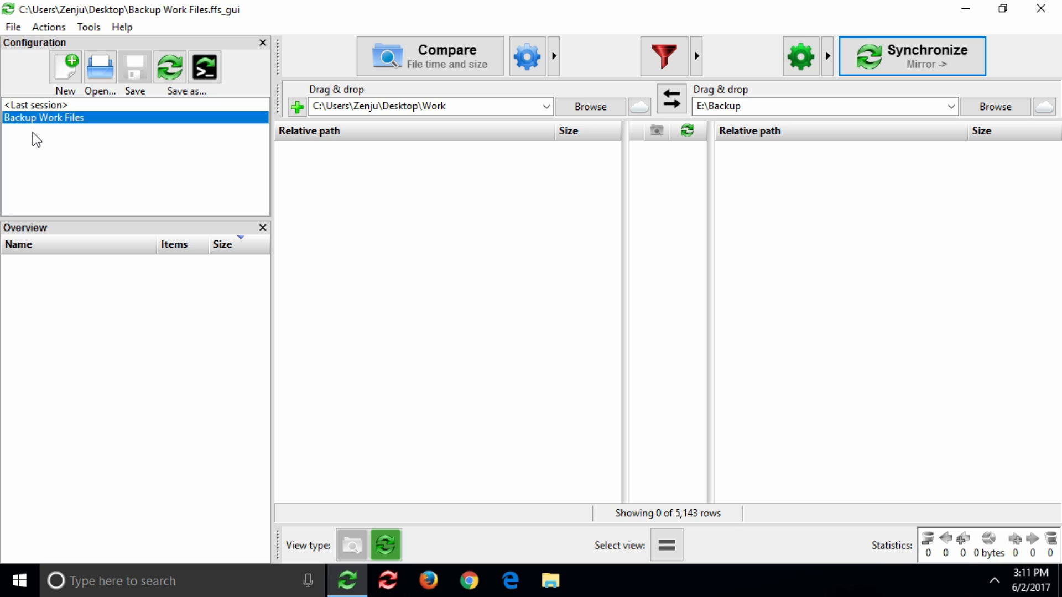
left_click(813, 106)
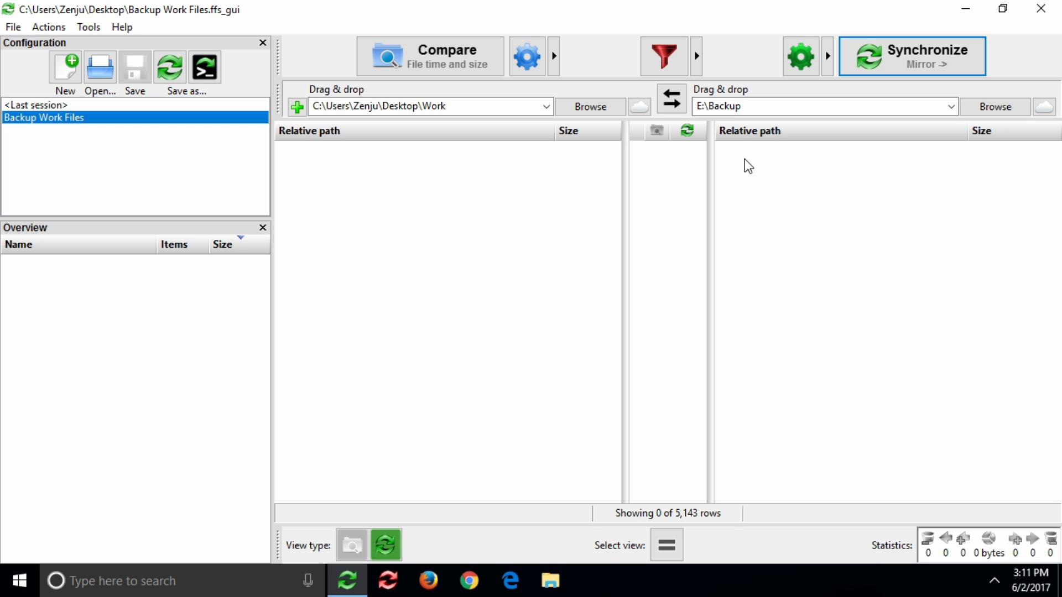
Set a new volume label for Backup (E:) in its Properties, then close Explorer.
left_click(550, 580)
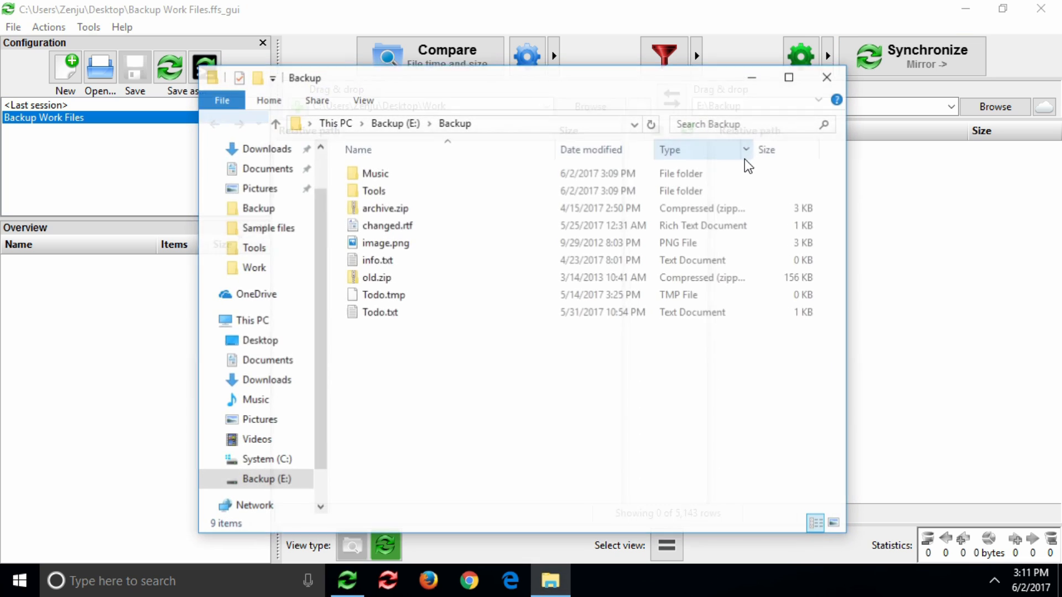
right_click(265, 480)
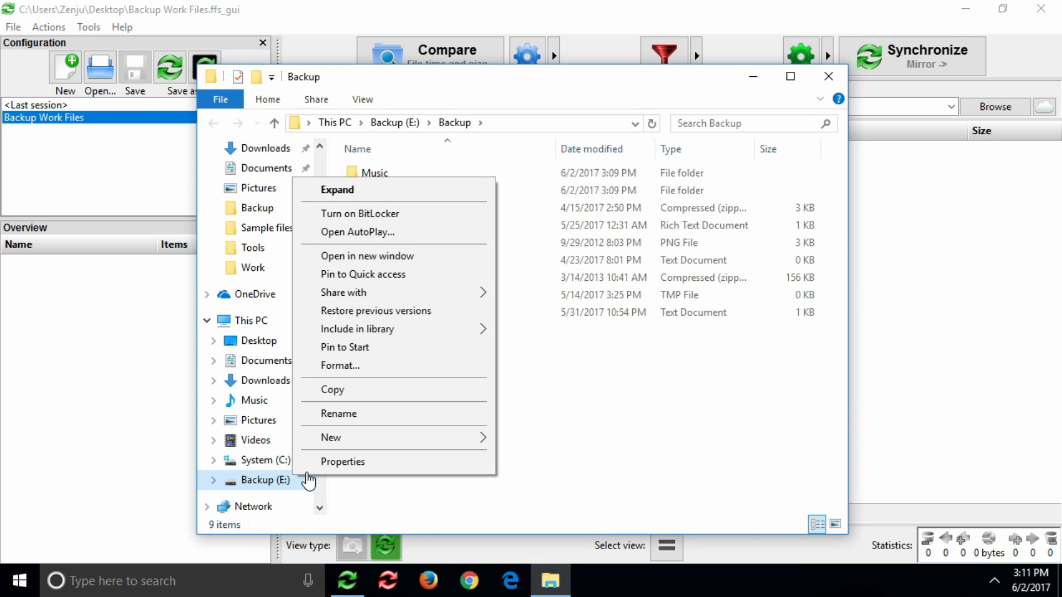
left_click(343, 462)
type("Zenju's Backup Drive")
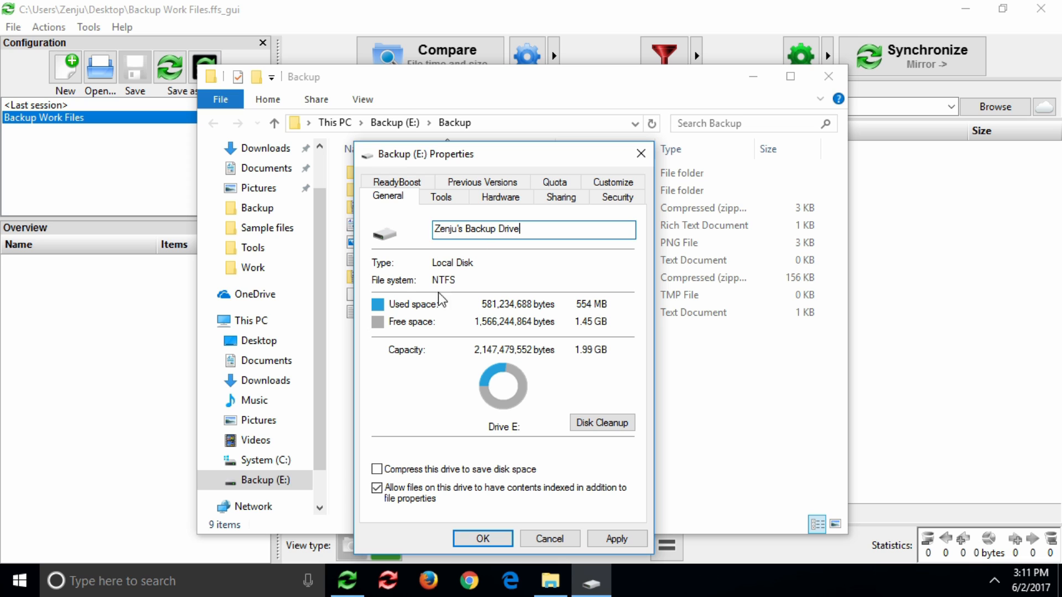
left_click(483, 539)
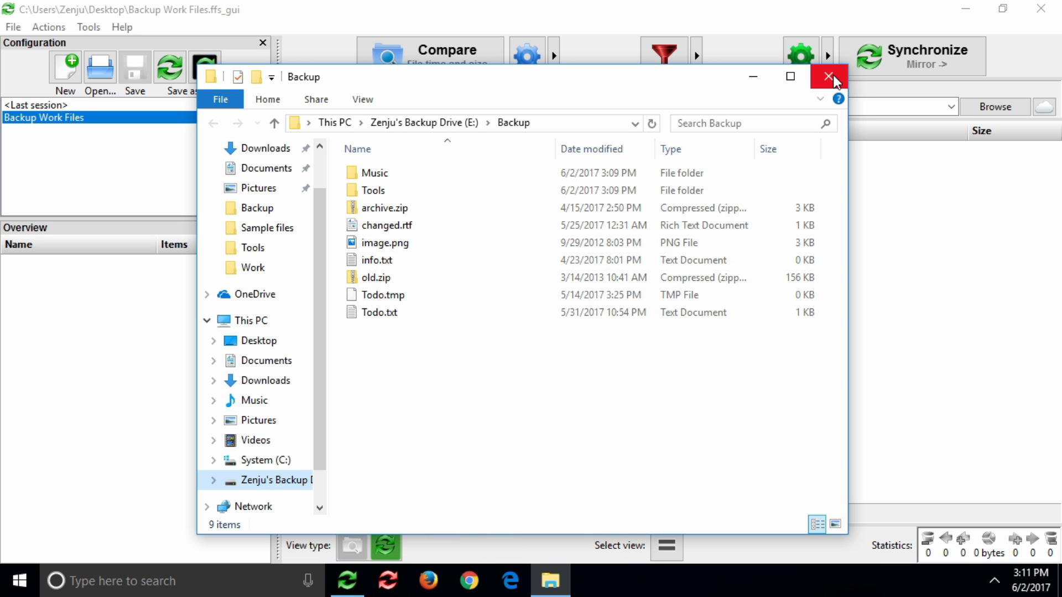
left_click(827, 75)
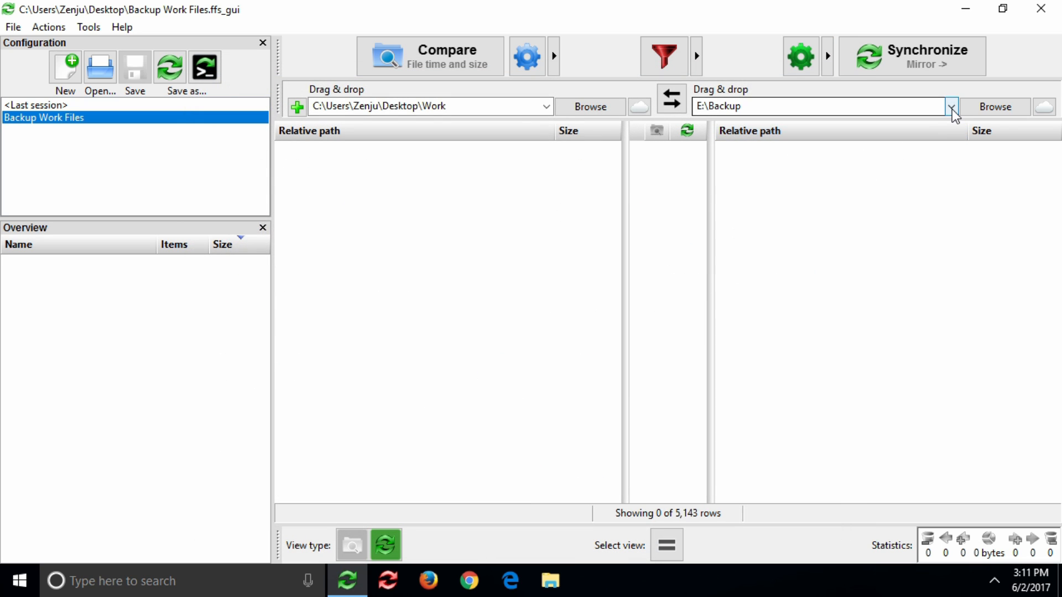
Use [volume name]\Backup and %csidl_Desktop%\Work as folder paths, then close FreeFileSync.
left_click(951, 107)
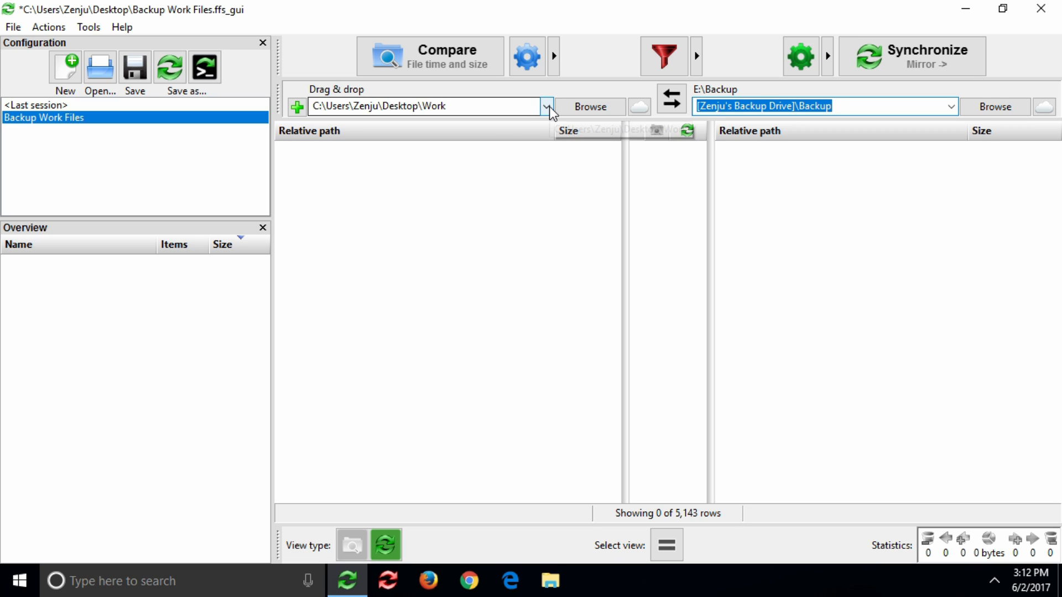
left_click(546, 106)
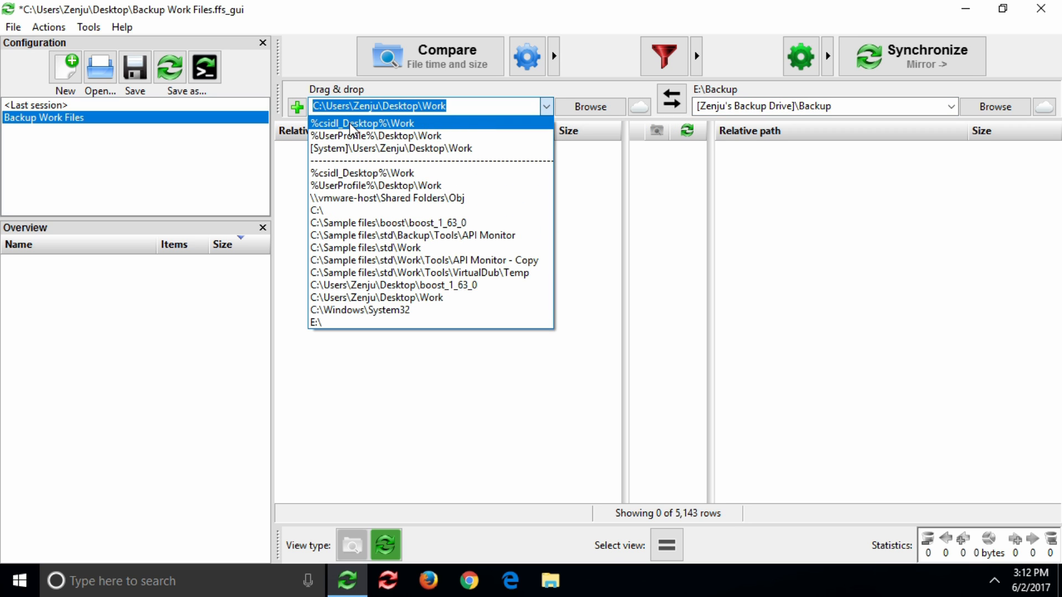
left_click(361, 123)
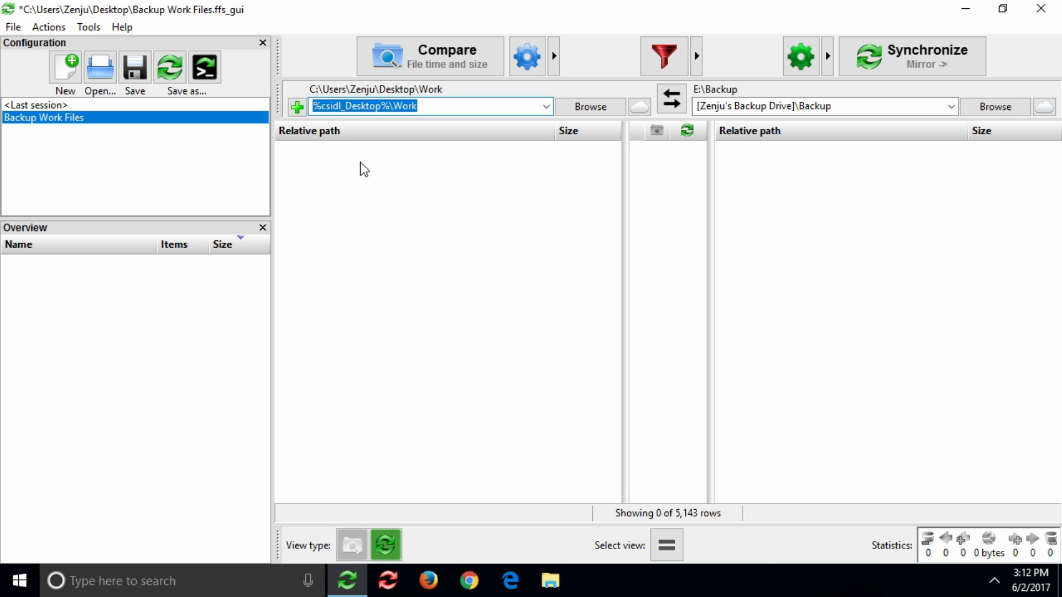
mouse_move(1041, 9)
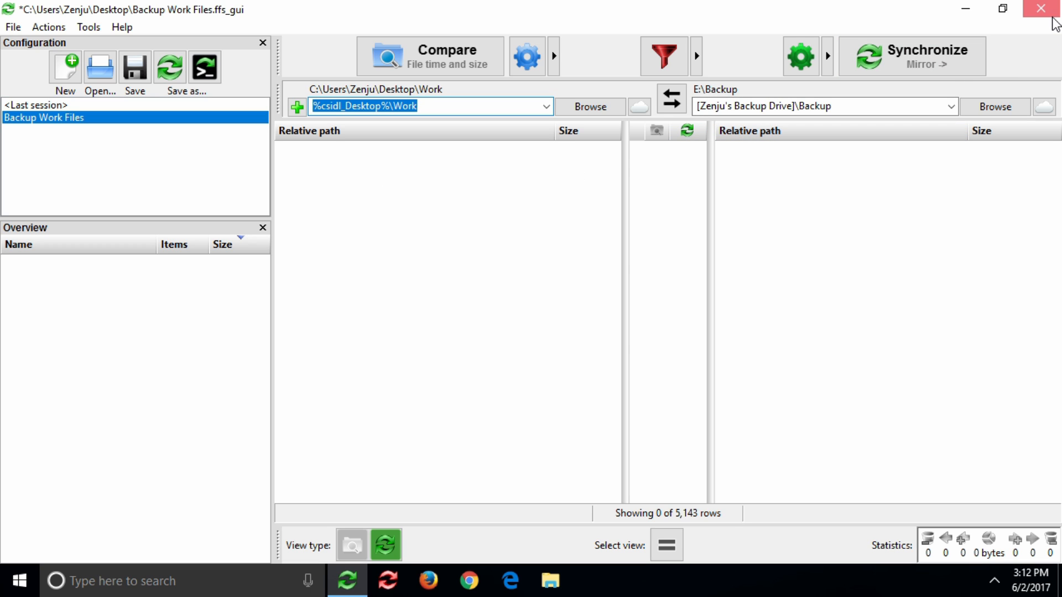
left_click(1042, 8)
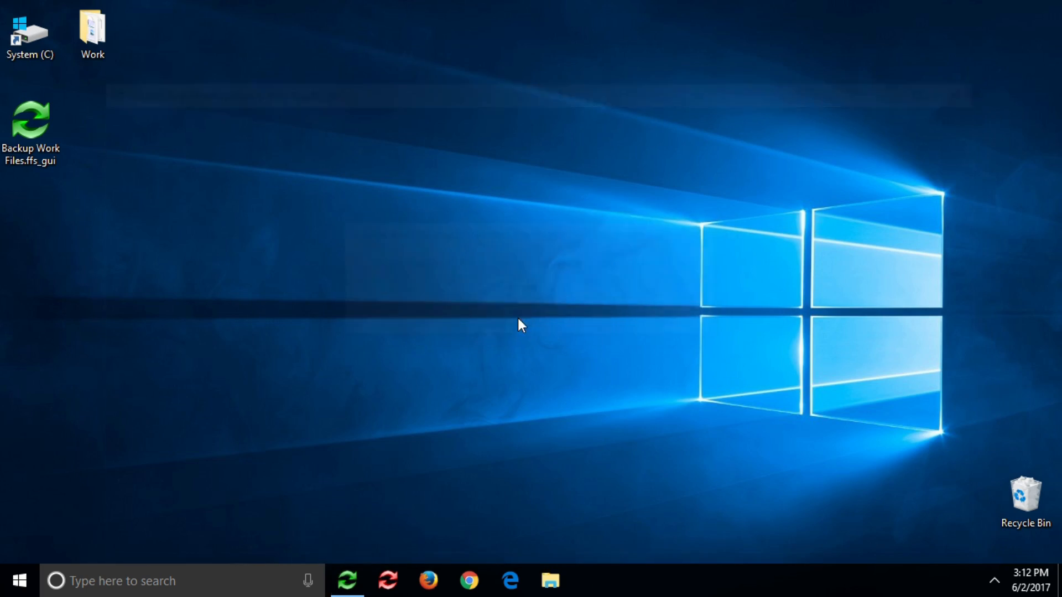